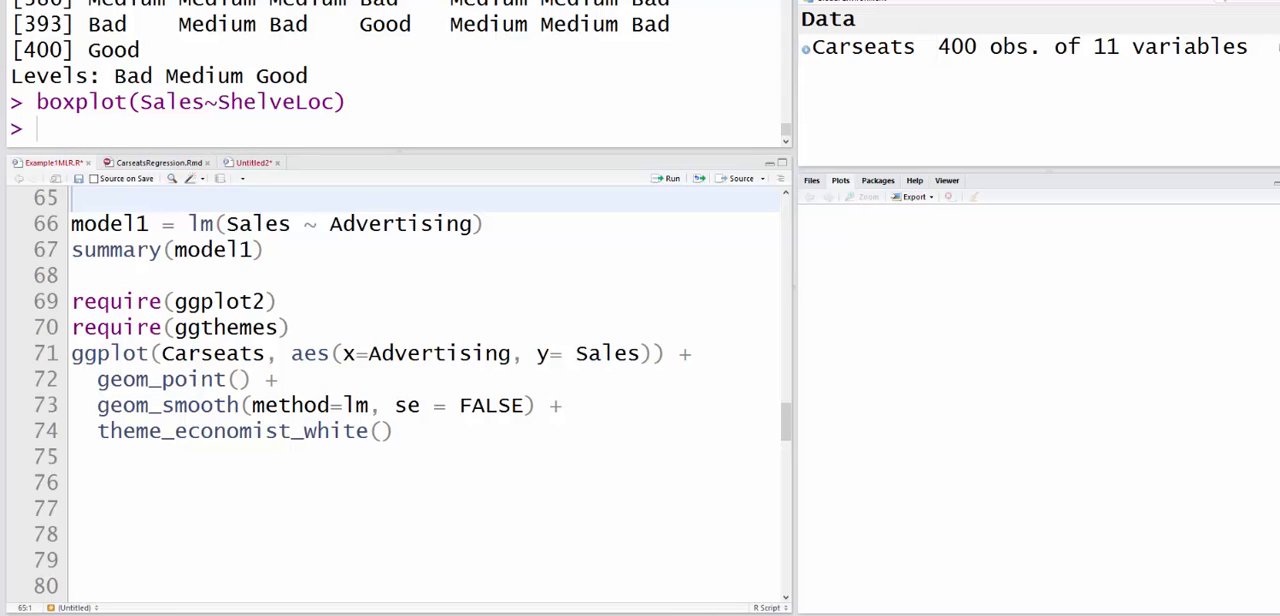
pyautogui.moveTo(624, 482)
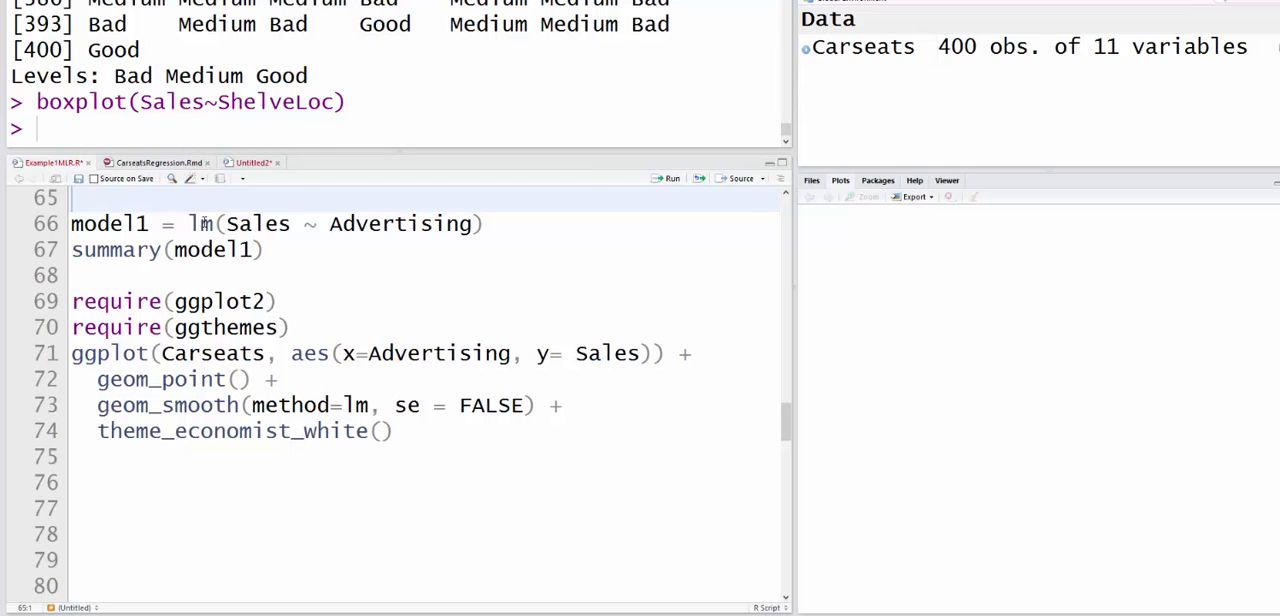
# Step: Fit model1 (Sales on Advertising) and print its summary: R-squared 0.07263, p-value 4.378e-08
pyautogui.click(484, 224)
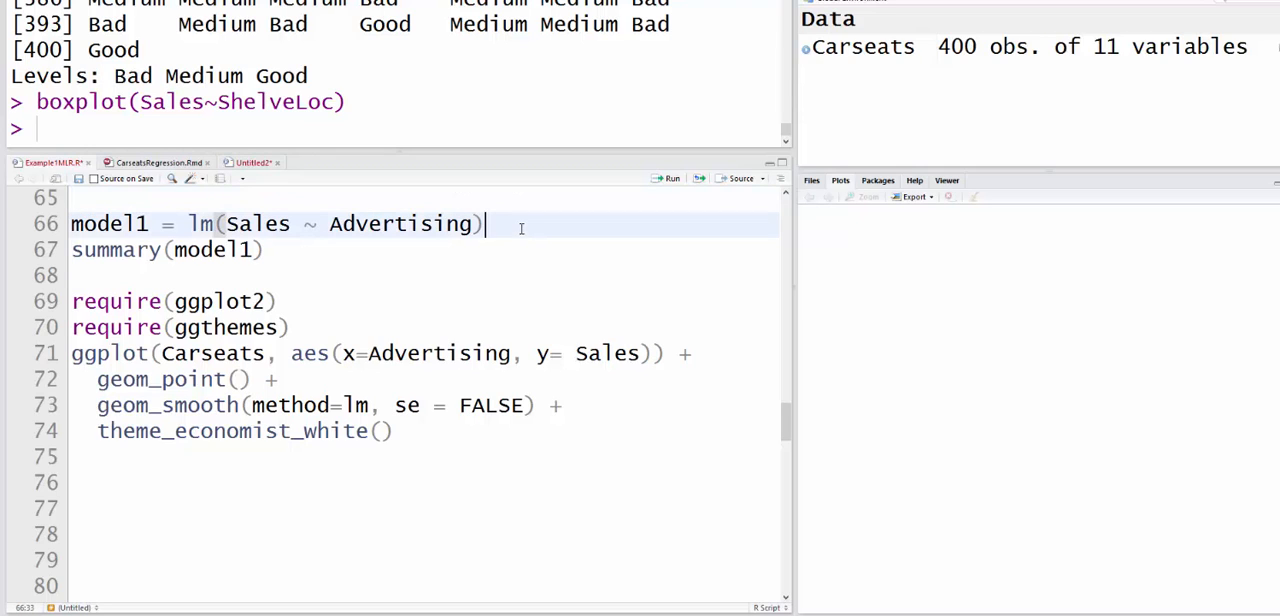
pyautogui.click(668, 178)
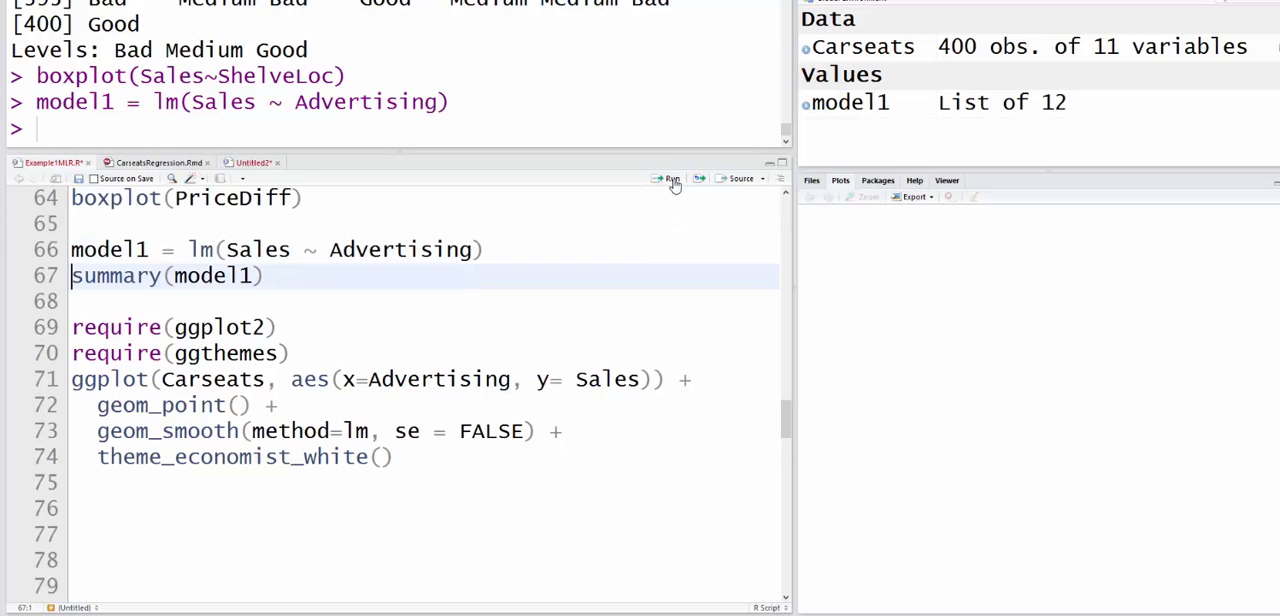
pyautogui.click(666, 178)
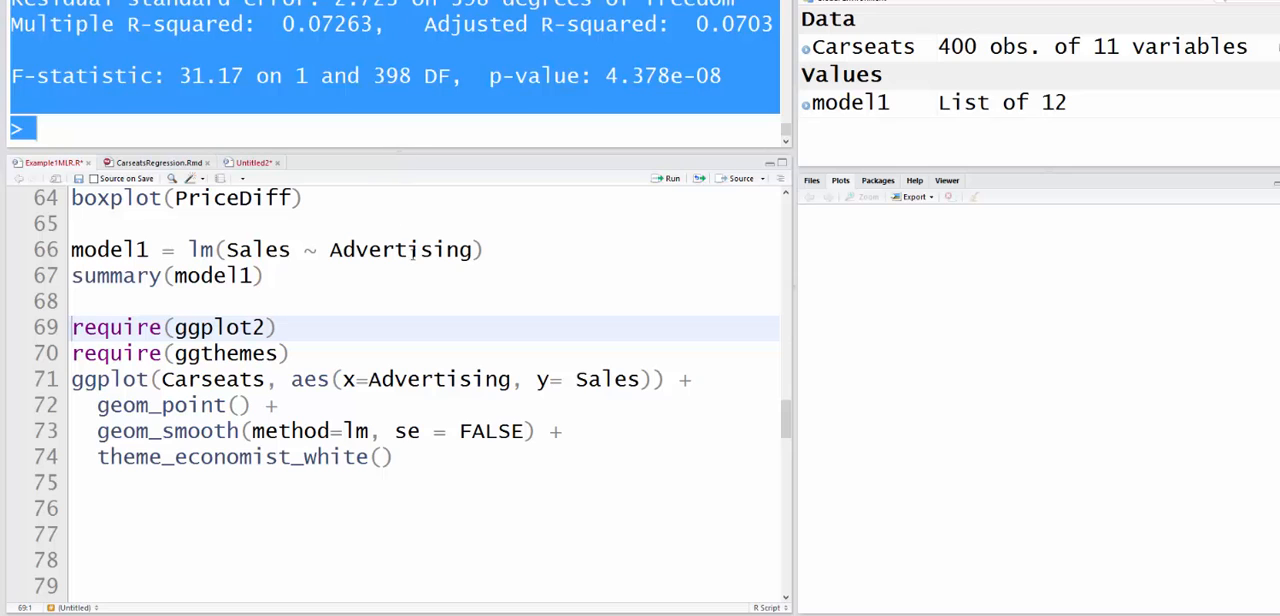
pyautogui.moveTo(404, 184)
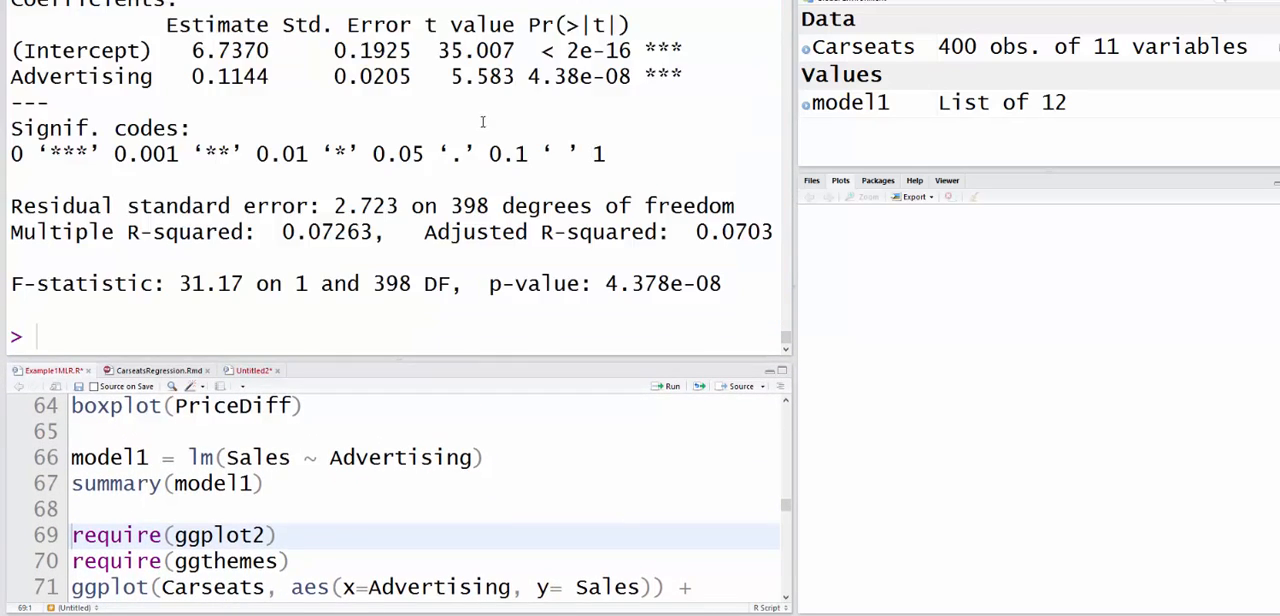
pyautogui.moveTo(740, 80)
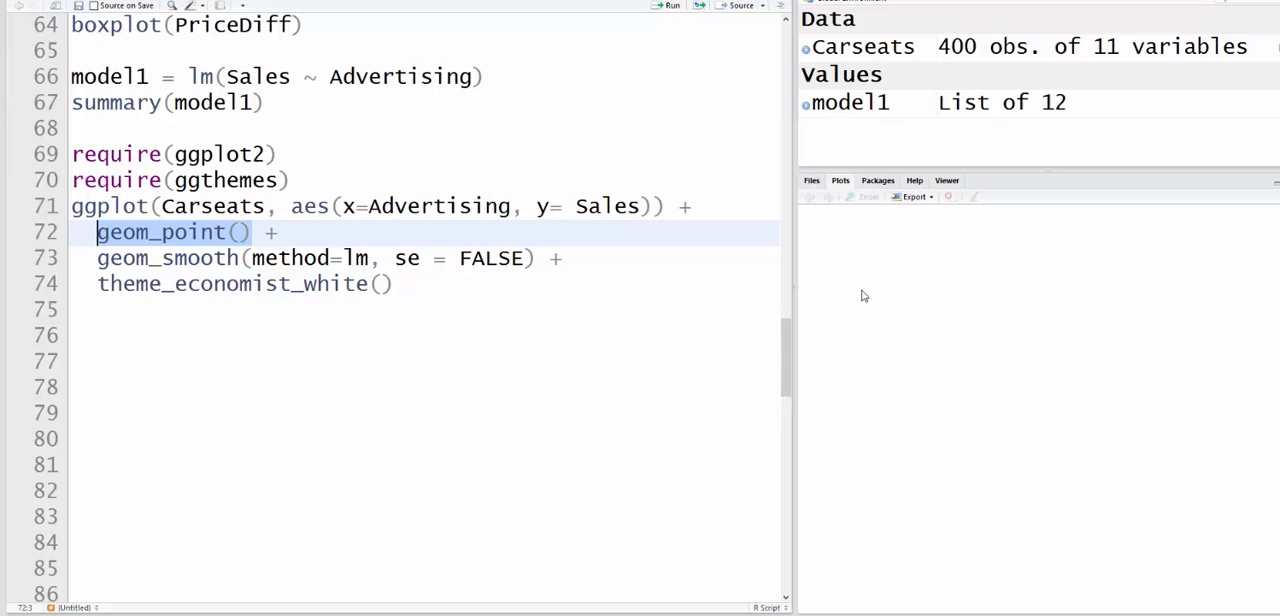
pyautogui.moveTo(930, 354)
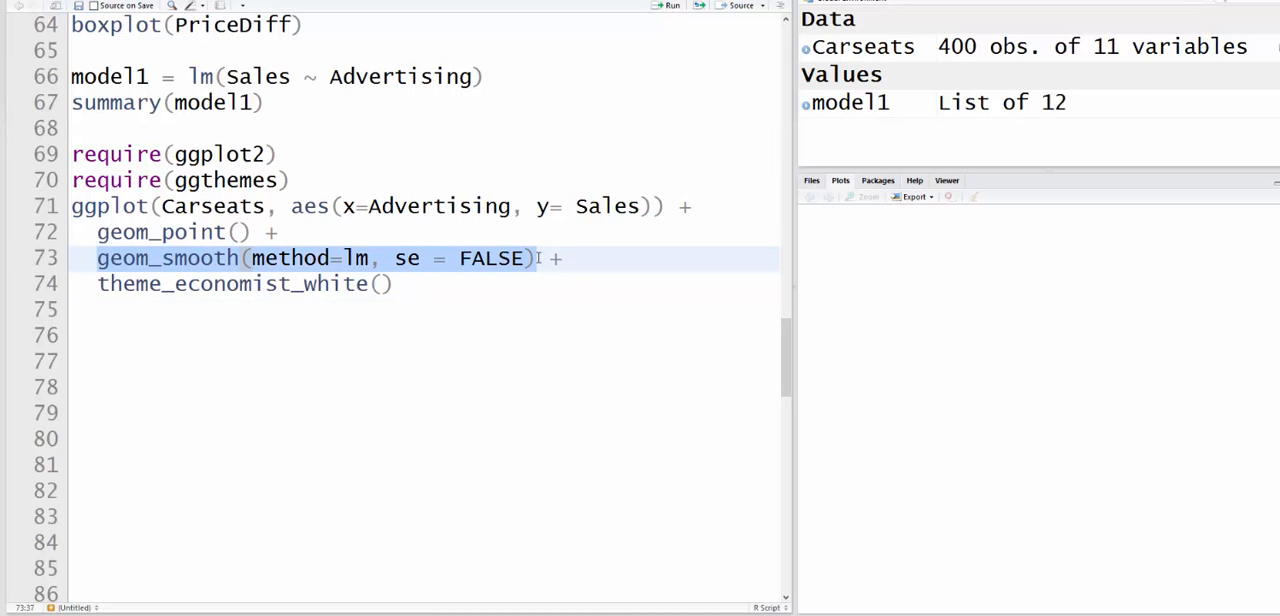
pyautogui.moveTo(528, 338)
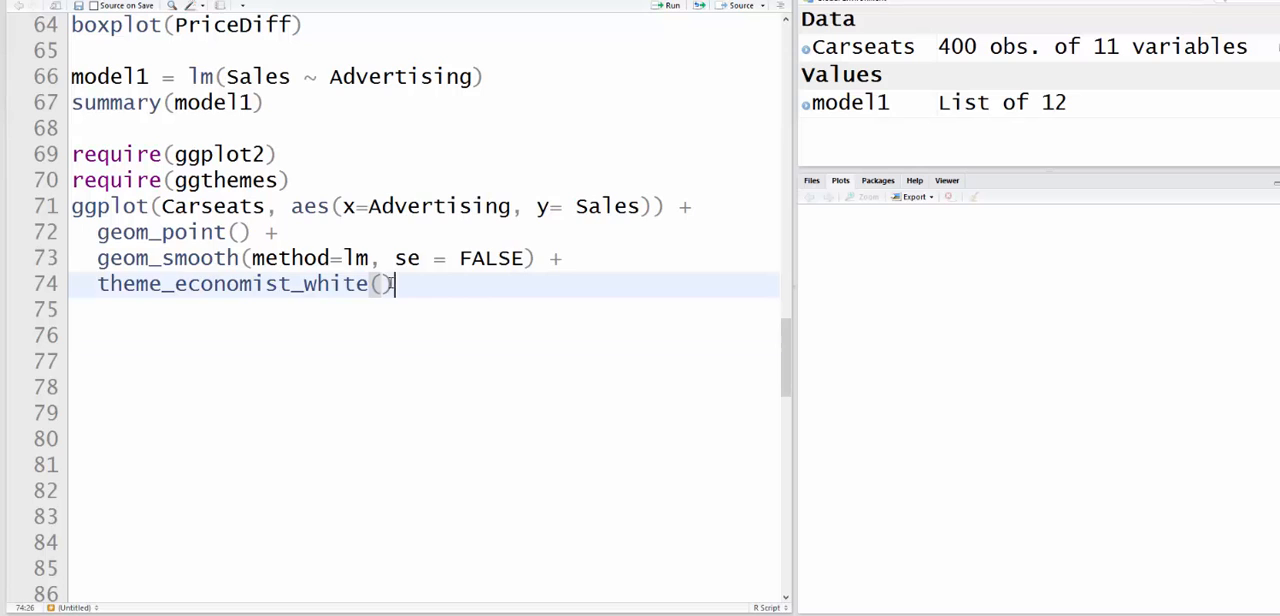
# Step: Run the ggplot block (lines 71–74) to draw the Sales-vs-Advertising scatterplot with fitted line
pyautogui.moveTo(396, 284); pyautogui.dragTo(72, 206)
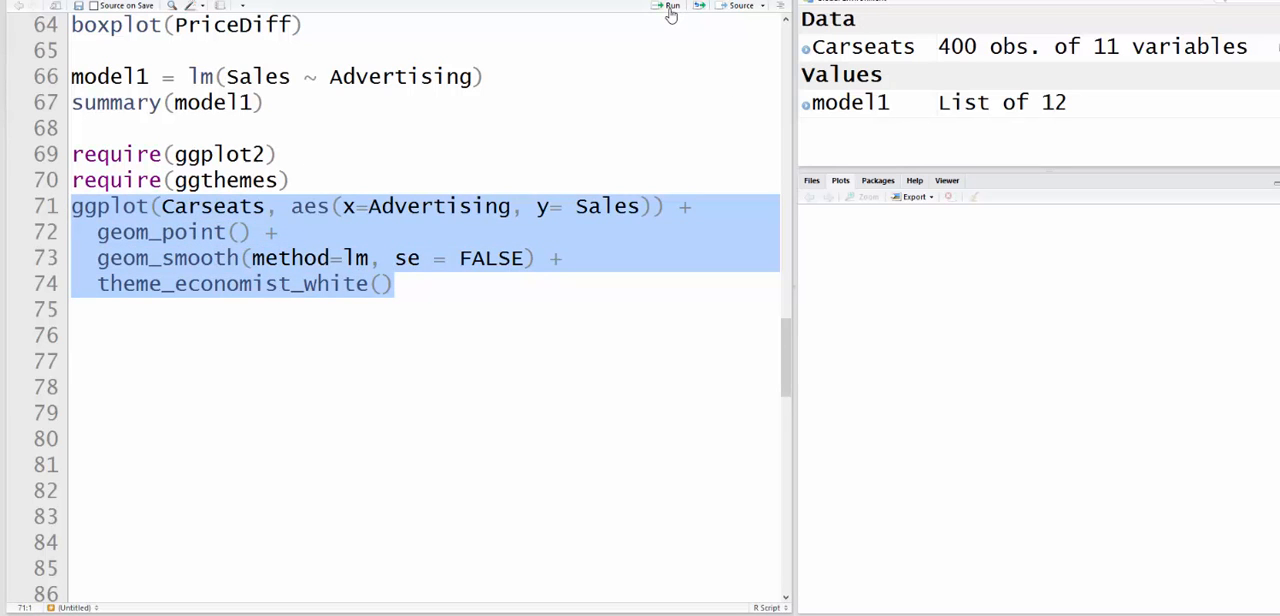
pyautogui.click(668, 8)
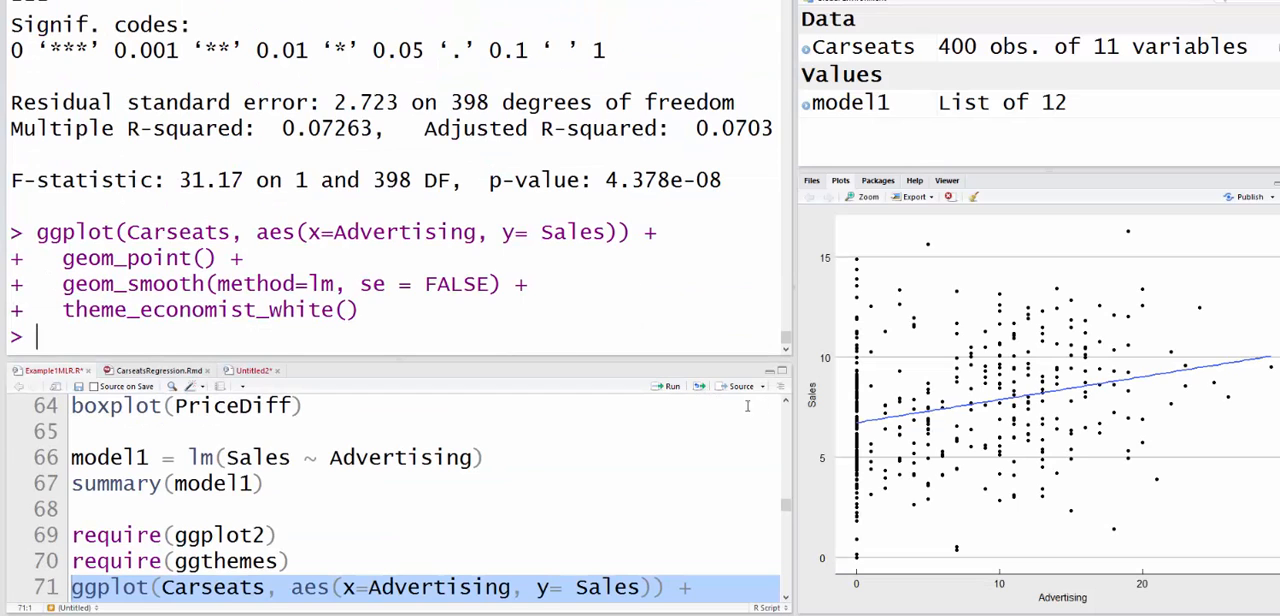
pyautogui.moveTo(1108, 430)
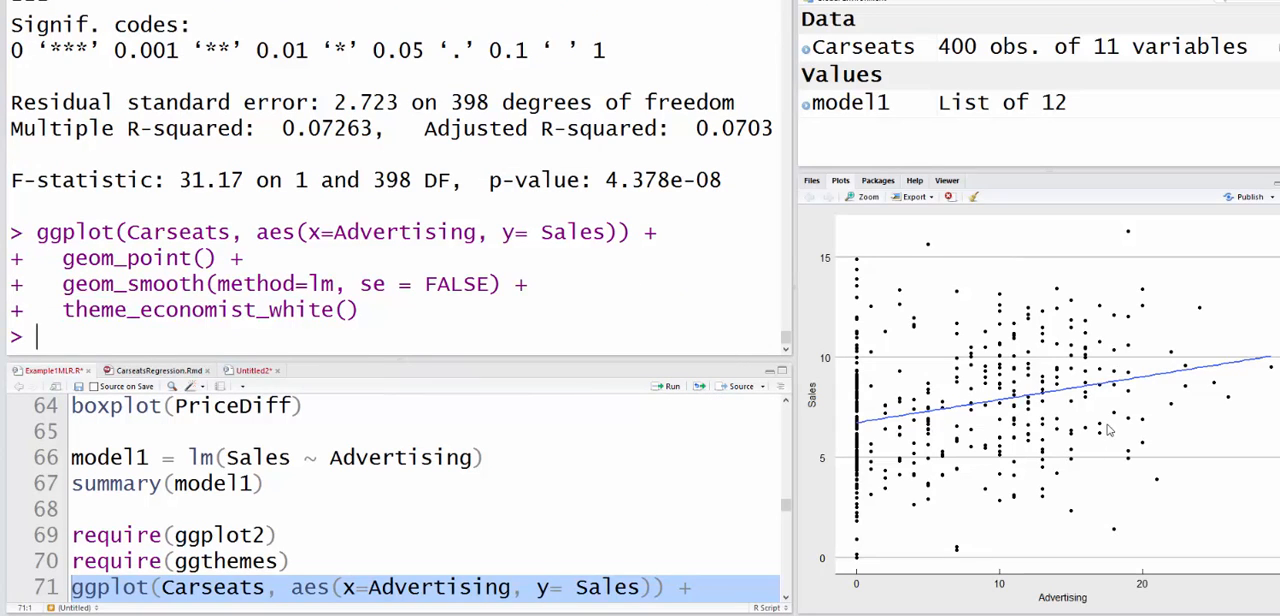
pyautogui.moveTo(828, 294)
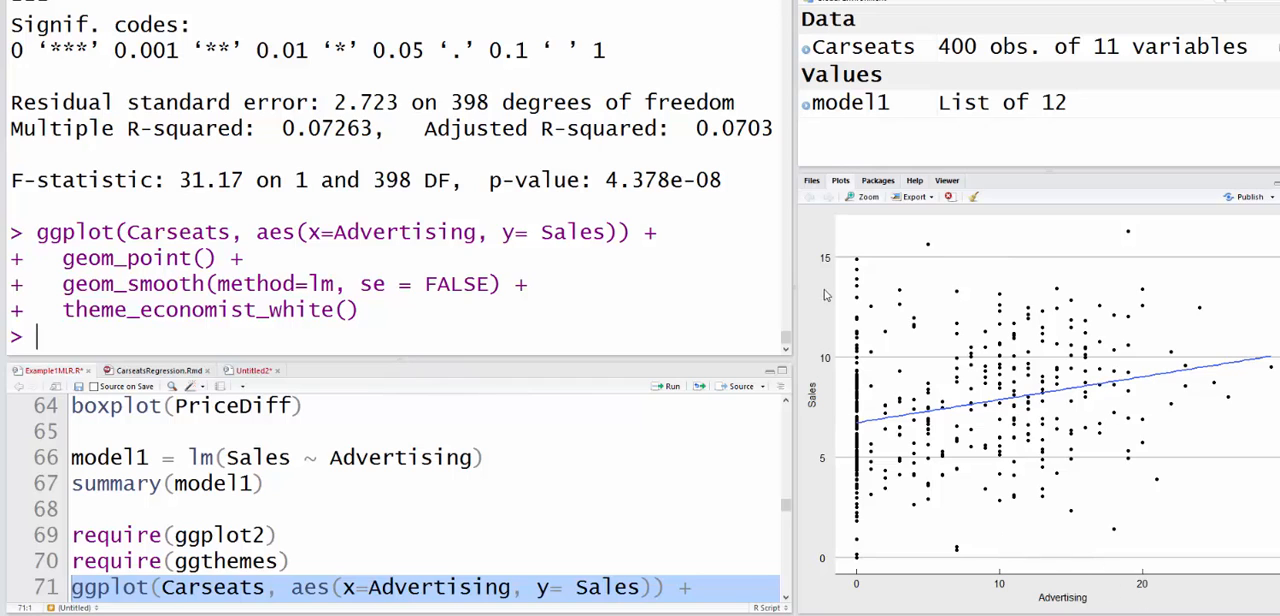
pyautogui.moveTo(1250, 372)
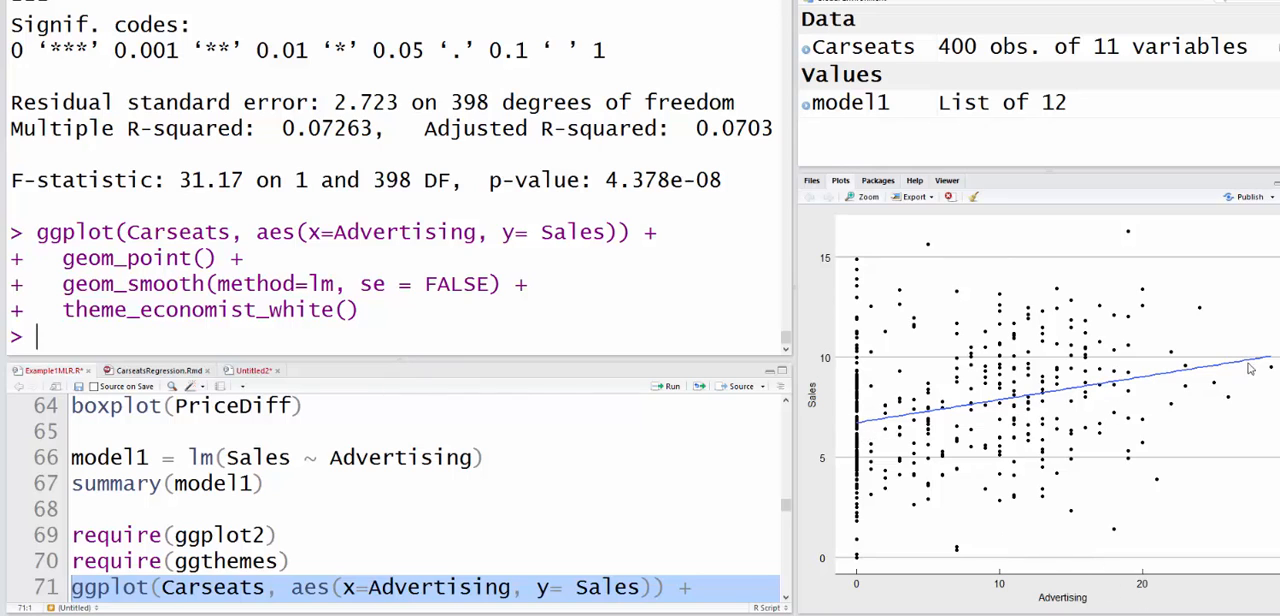
pyautogui.moveTo(1272, 336)
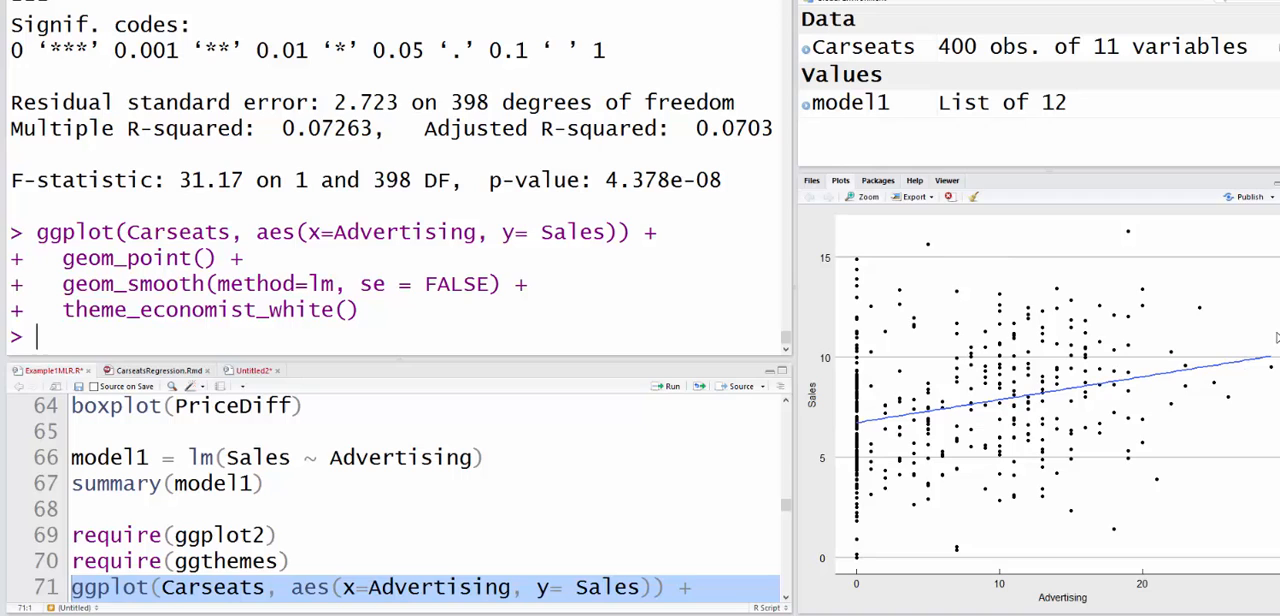
pyautogui.moveTo(1262, 342)
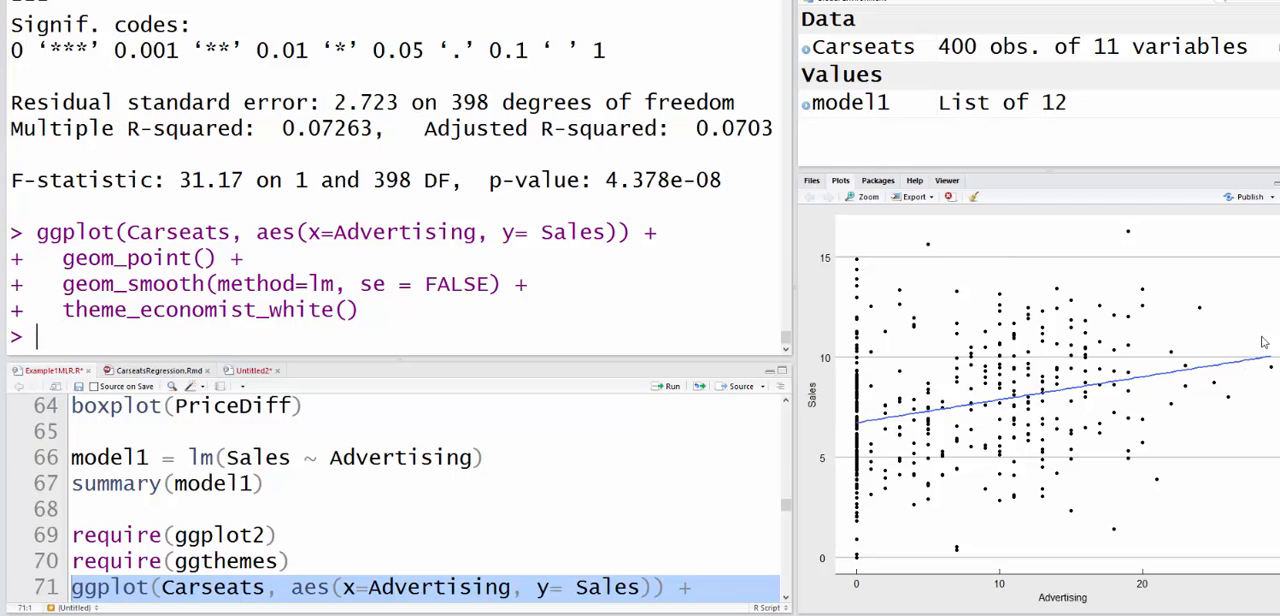
pyautogui.moveTo(1044, 264)
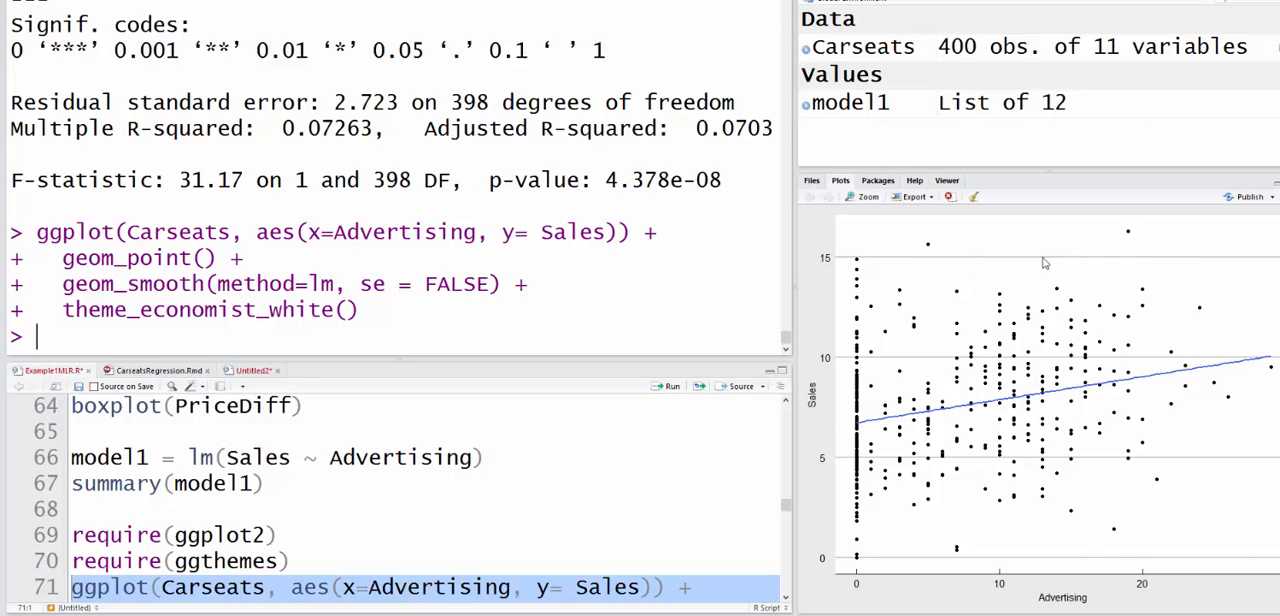
pyautogui.moveTo(1140, 474)
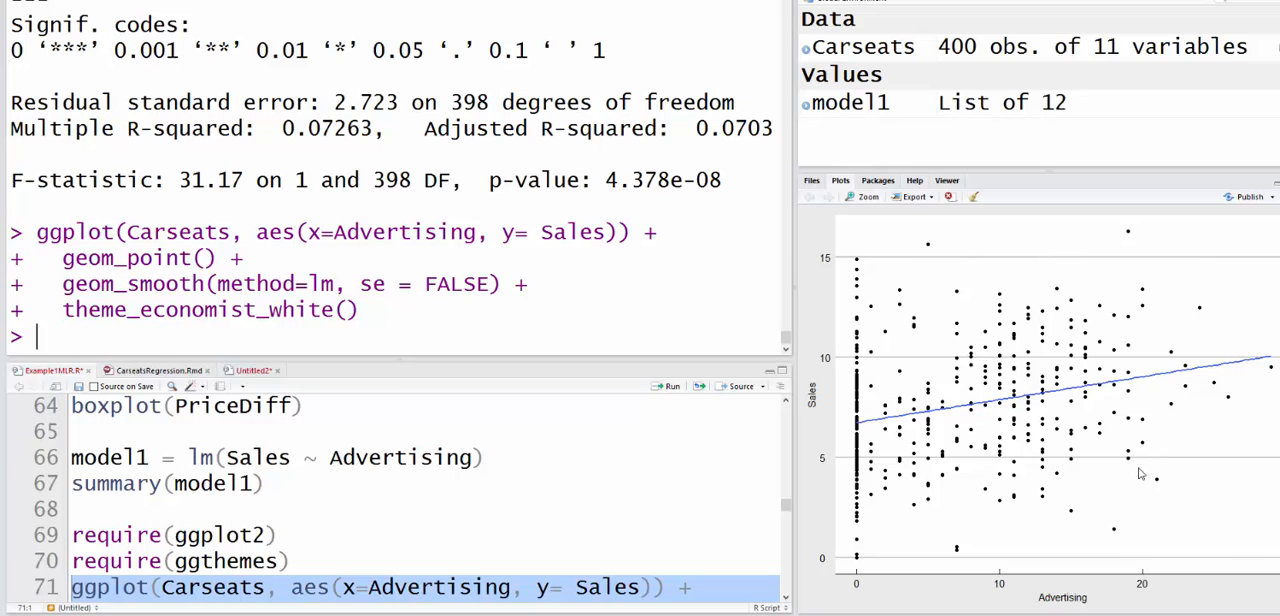
pyautogui.moveTo(544, 444)
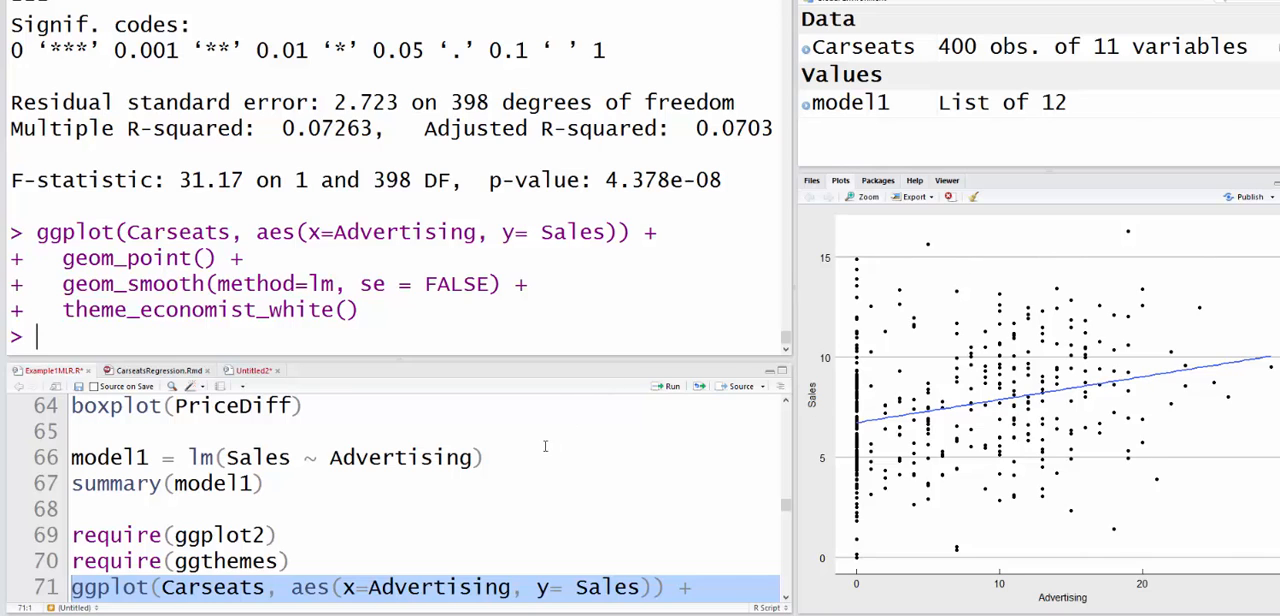